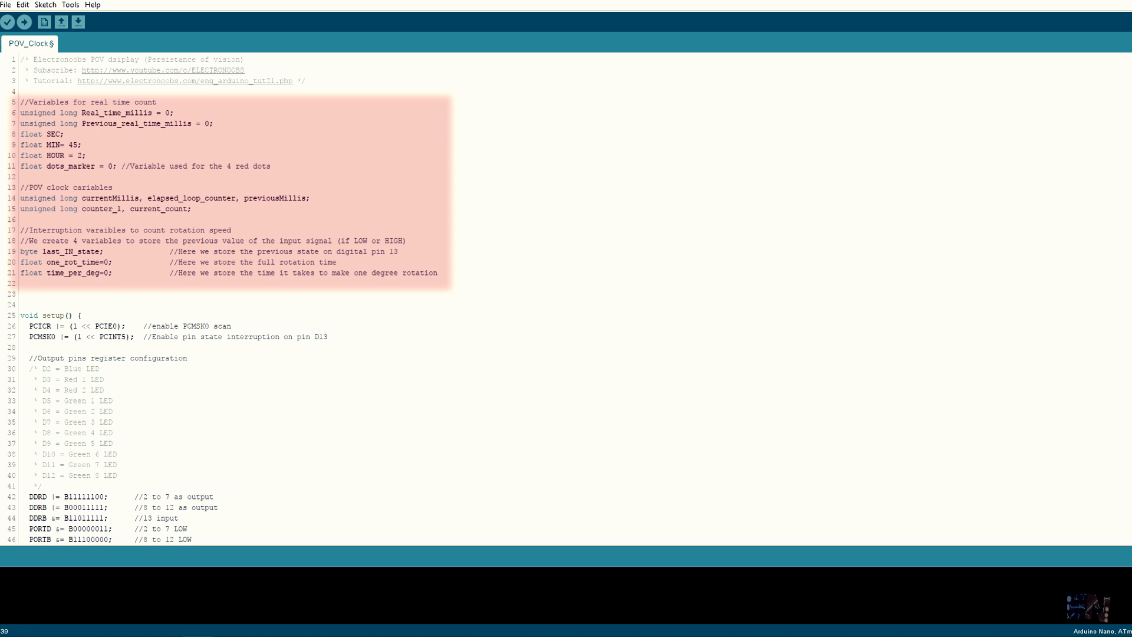
scroll("down", 3)
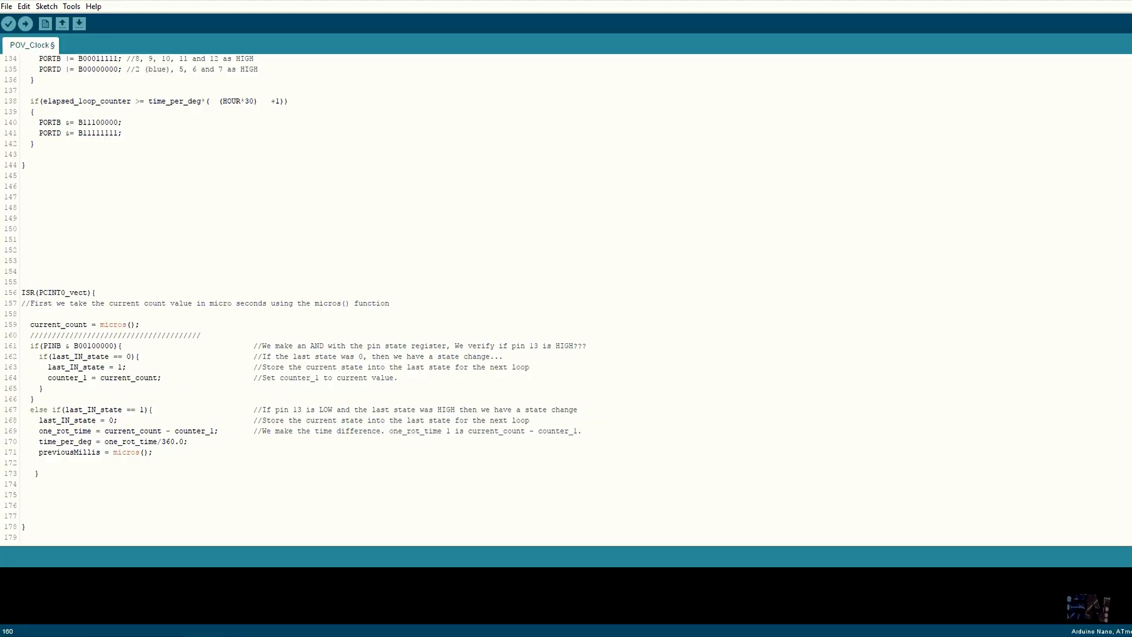
double_click(129, 432)
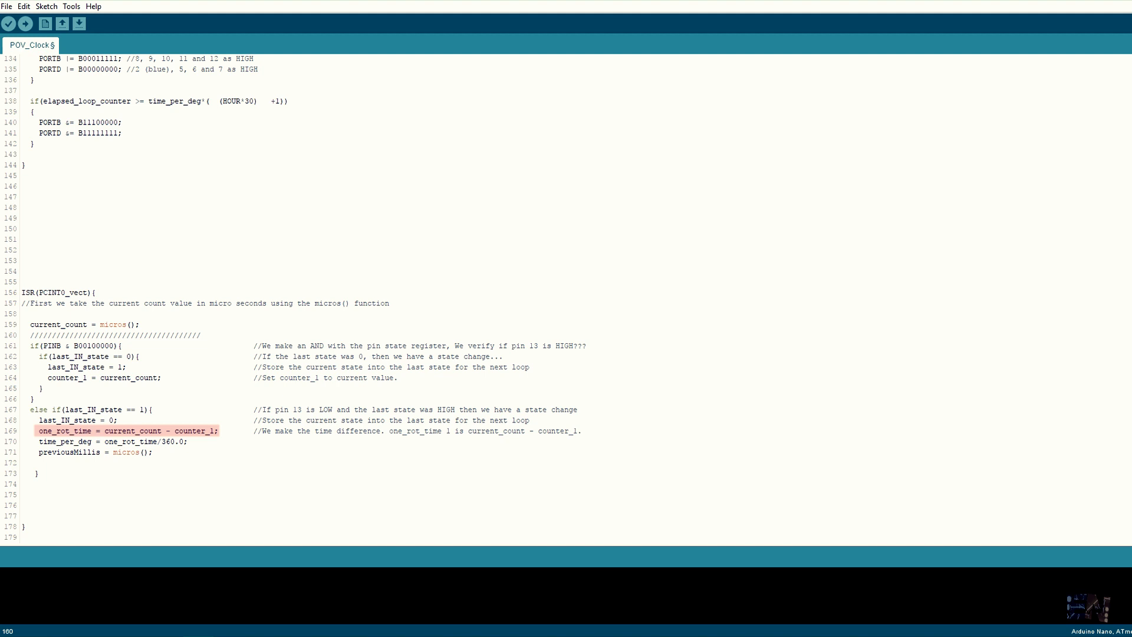
scroll("up", 3)
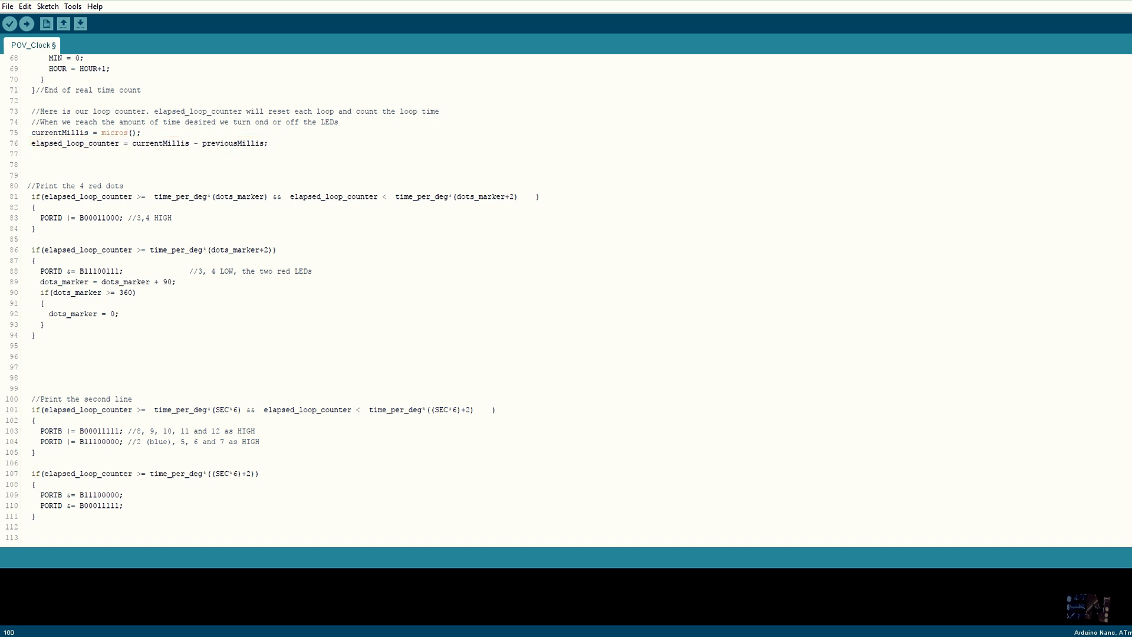
scroll("up", 3)
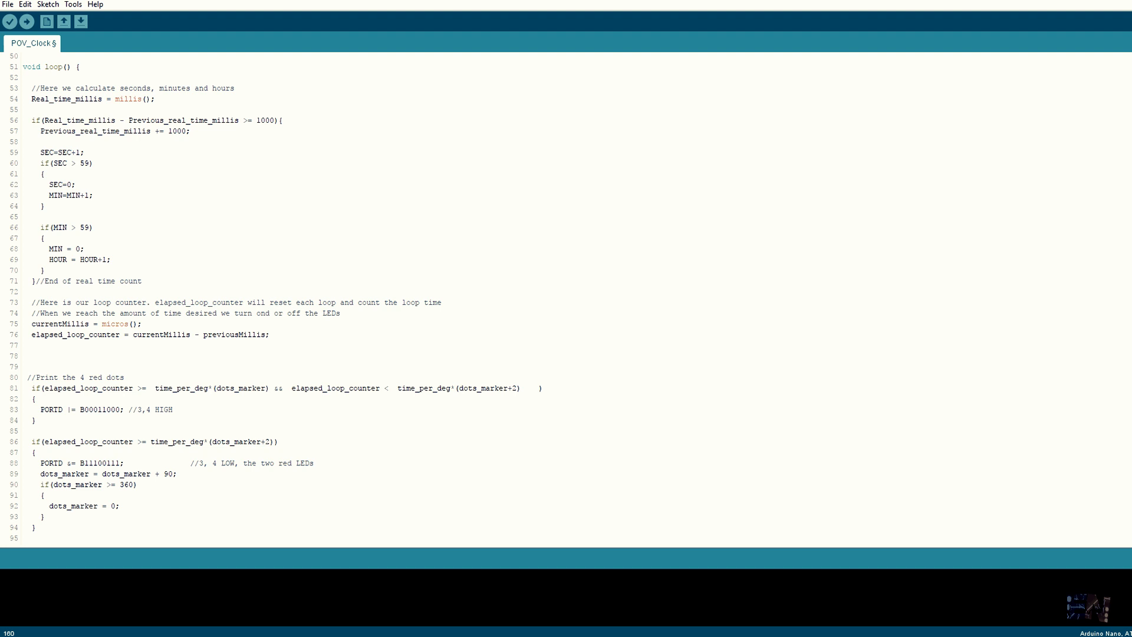
scroll("down", 3)
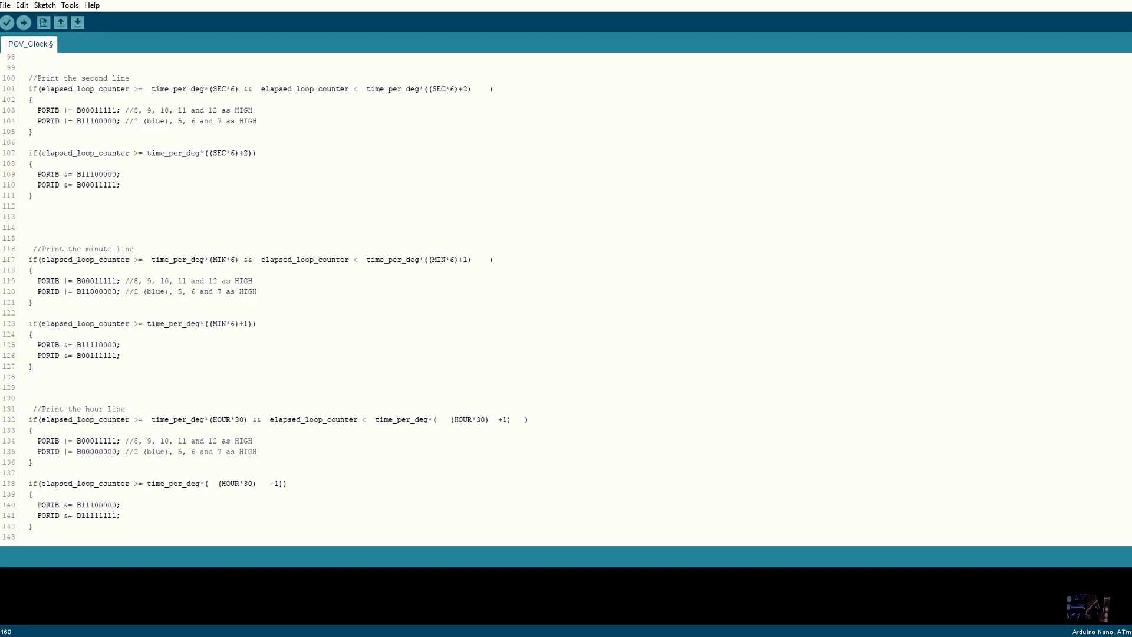